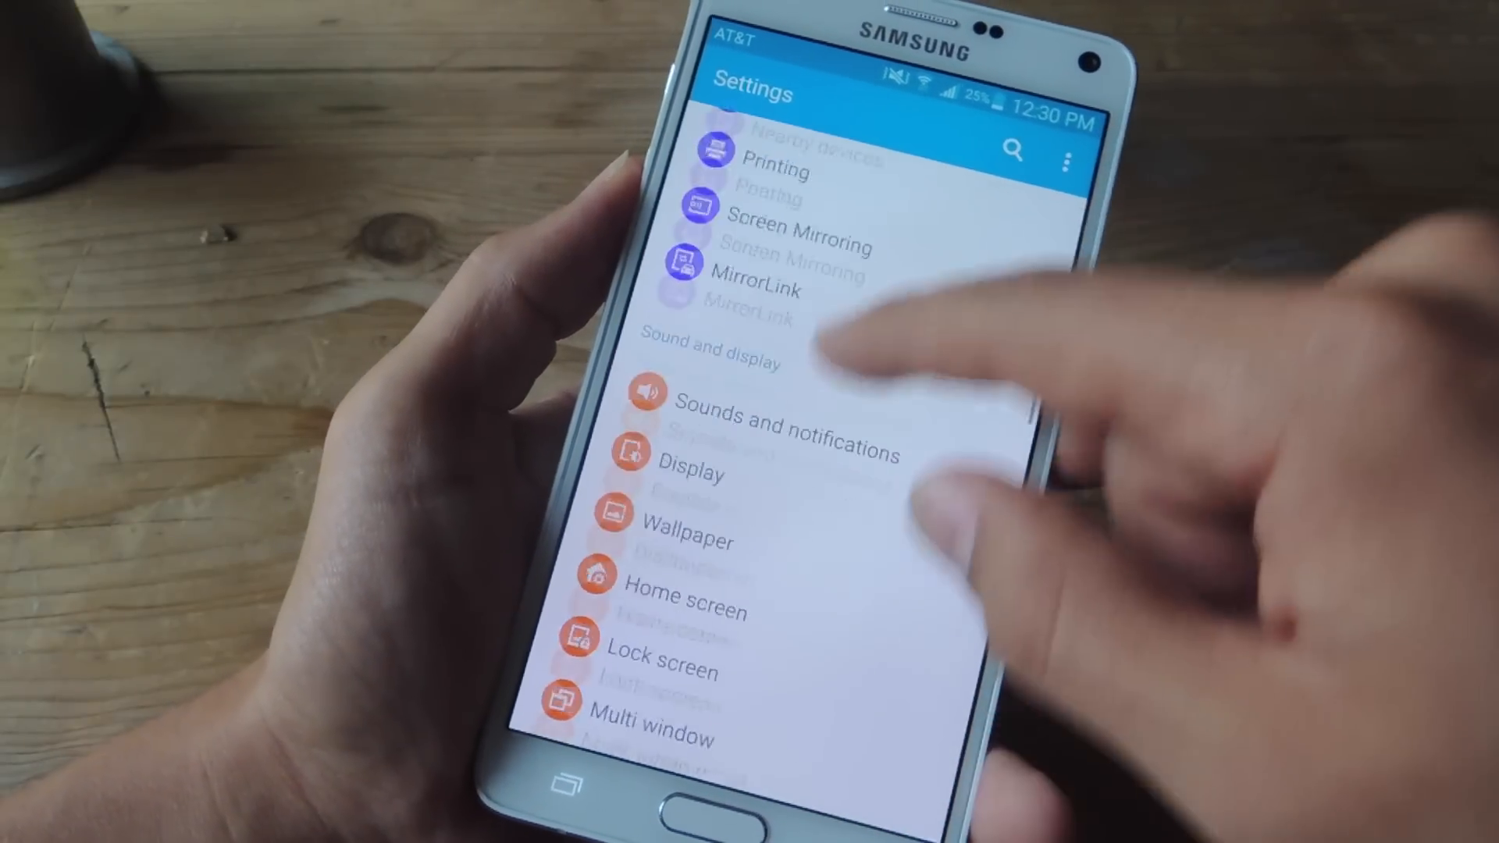
# Navigate into Security and open Device administrators, listing Android Device Manager, Screen Off Memo, S Voice and Smart Switch
pyautogui.scroll(-3)
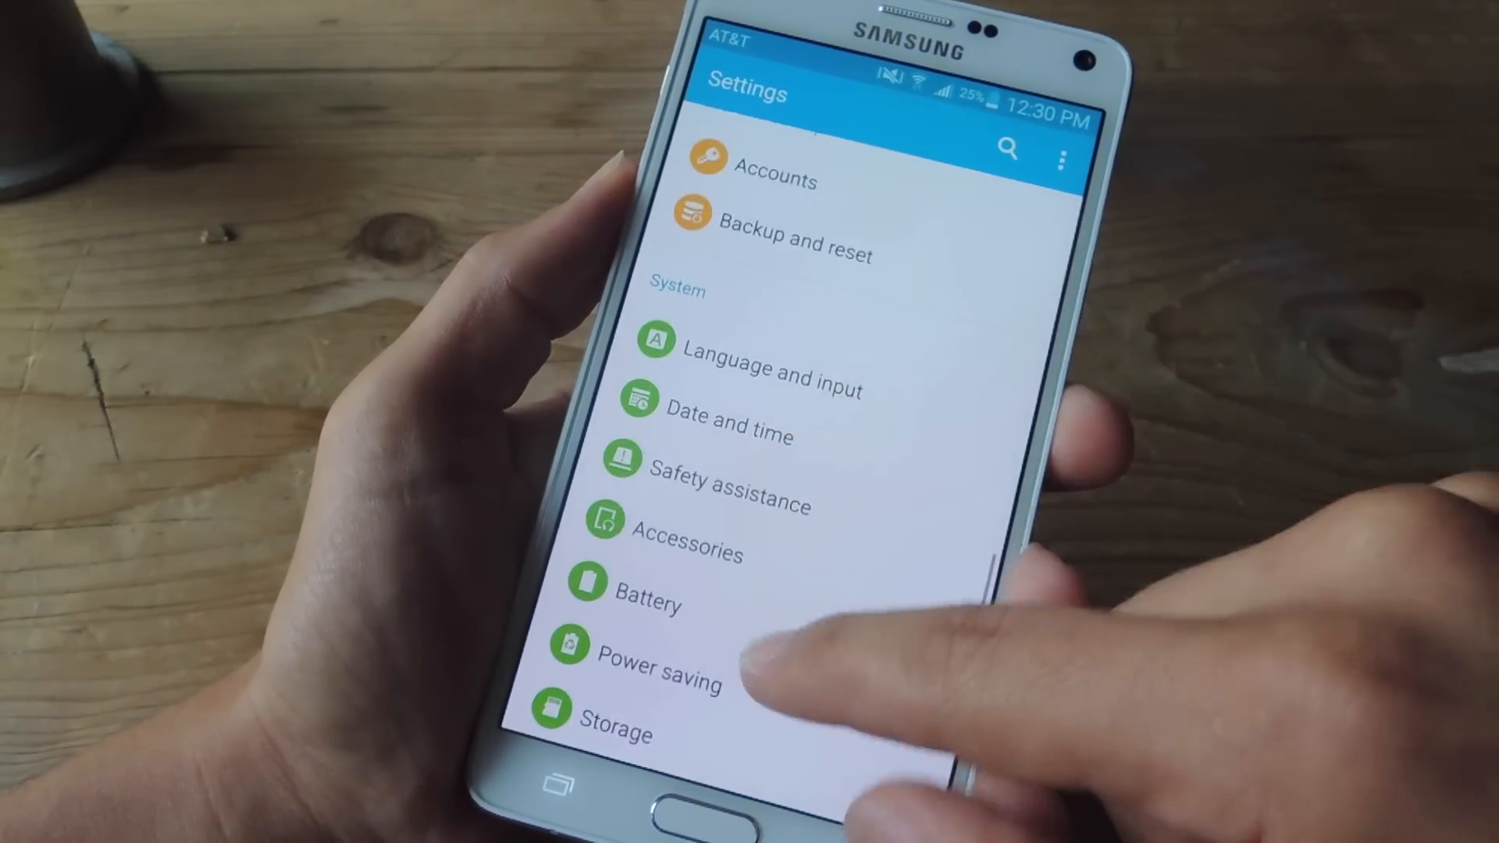
pyautogui.scroll(3)
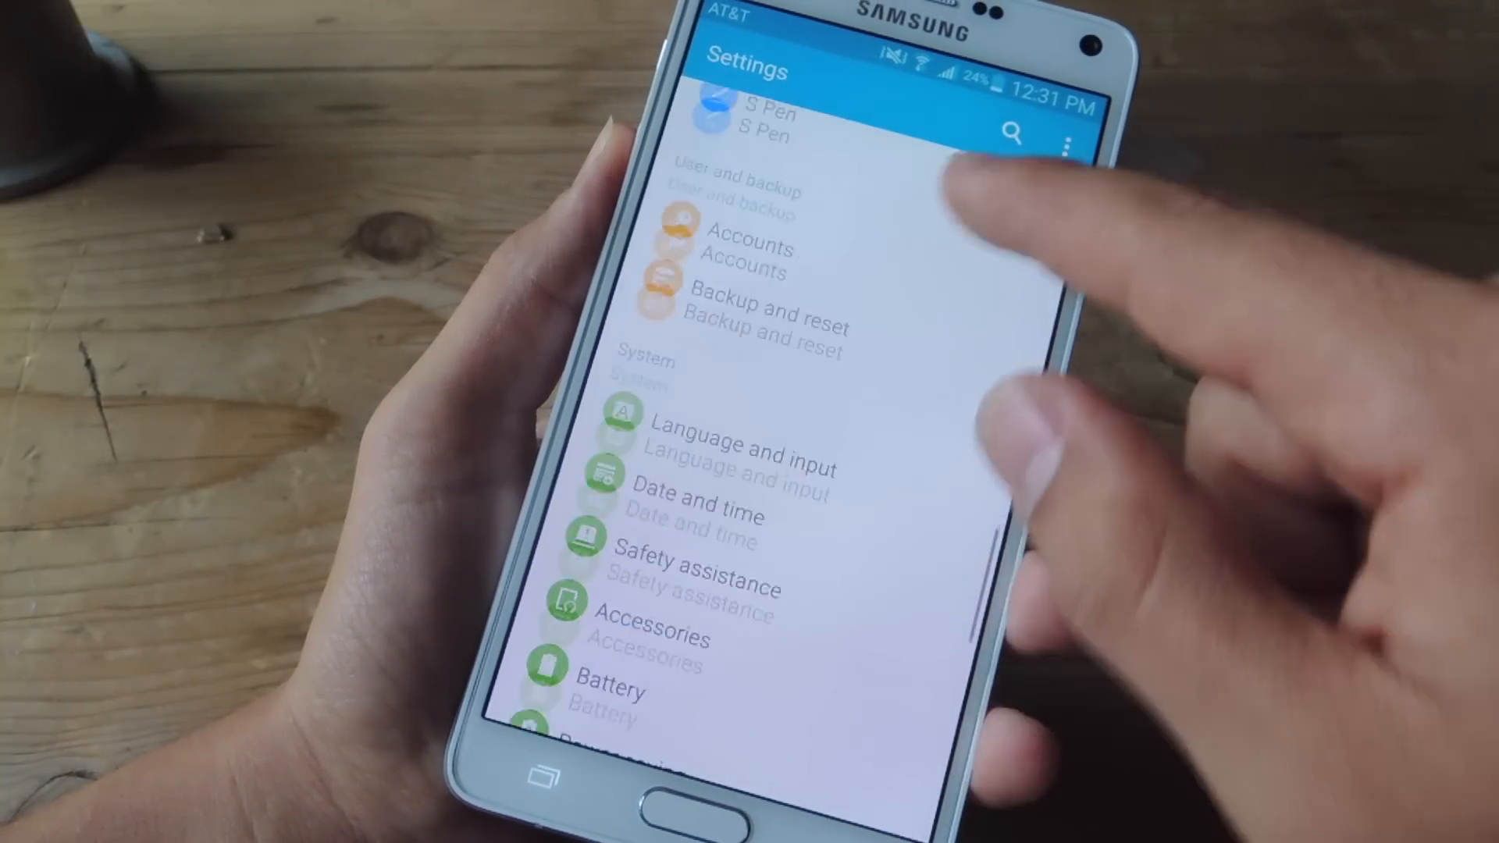
pyautogui.scroll(3)
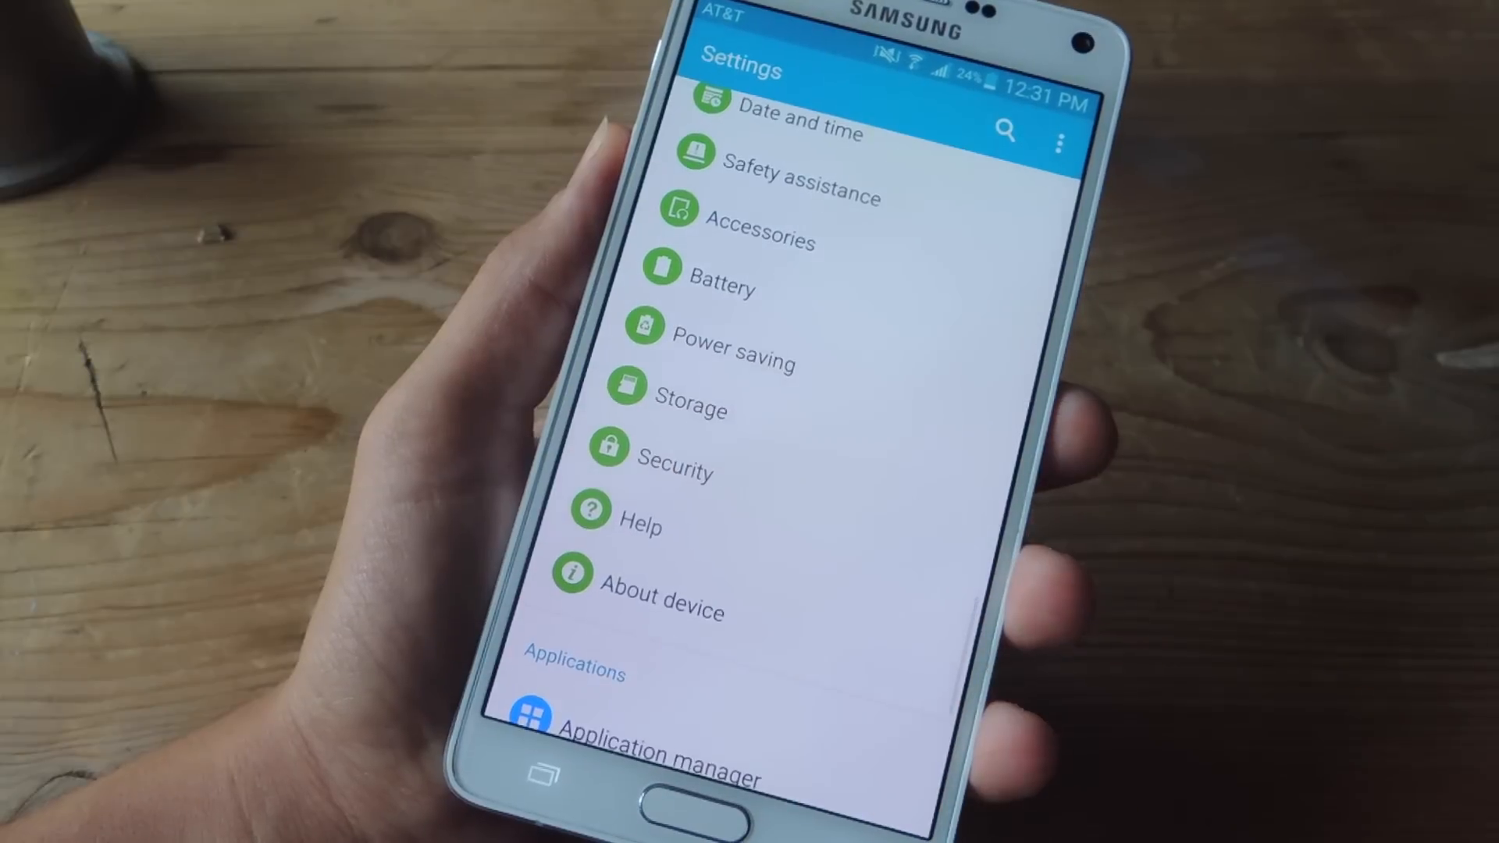
pyautogui.click(676, 470)
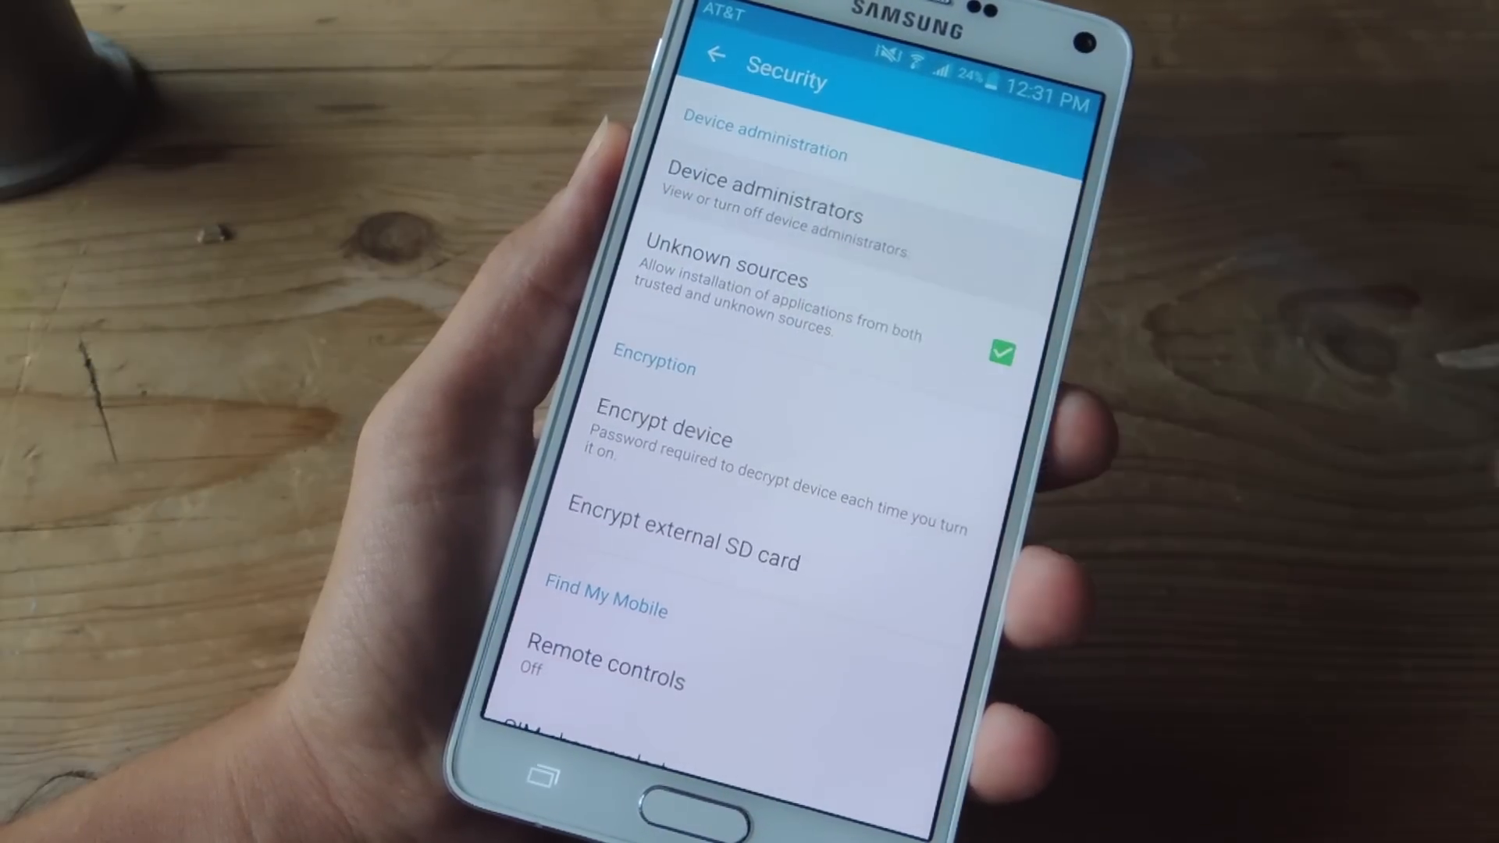
pyautogui.click(765, 203)
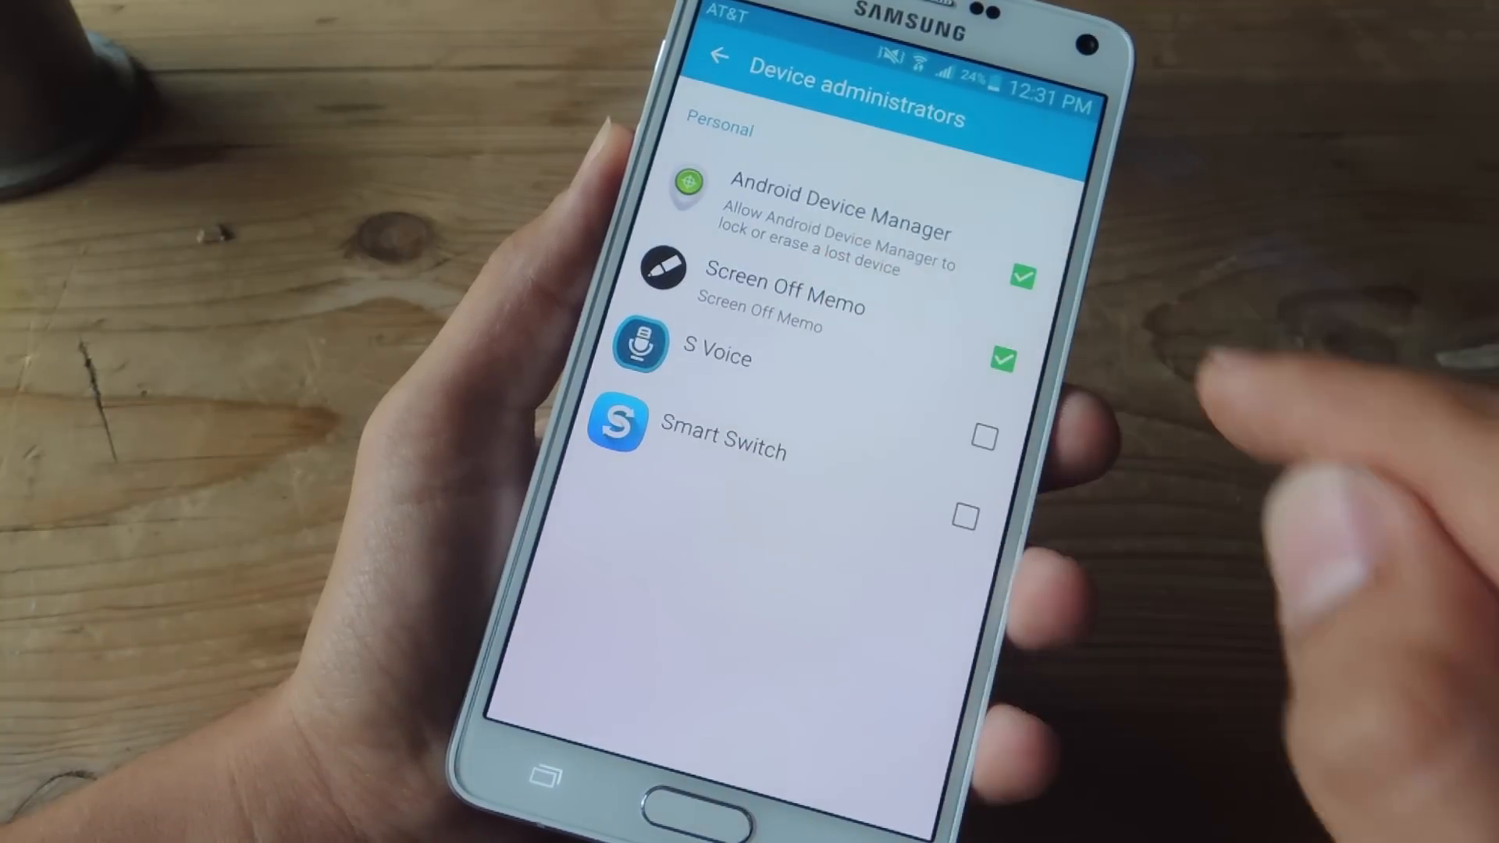